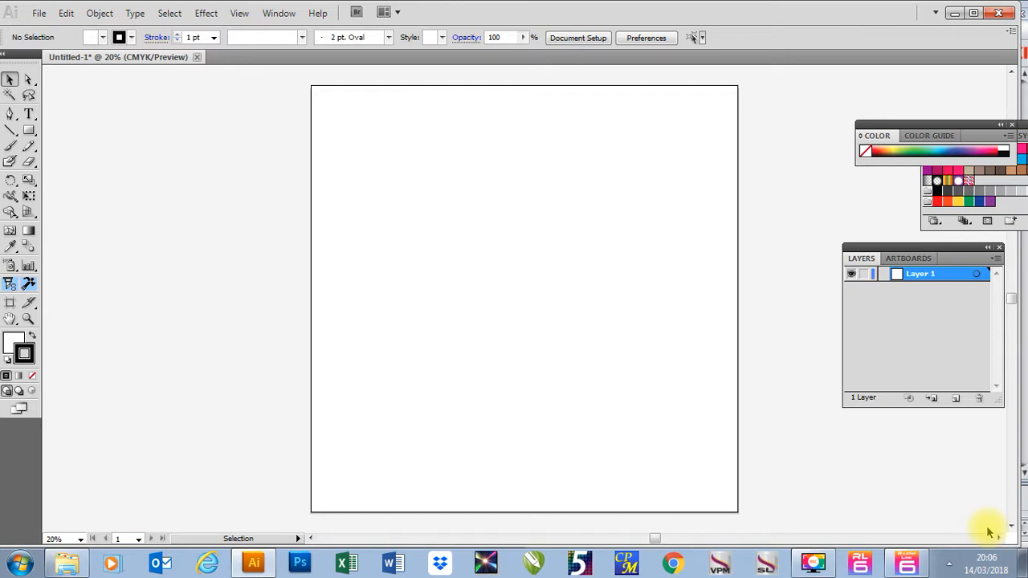
mouse_move(749, 336)
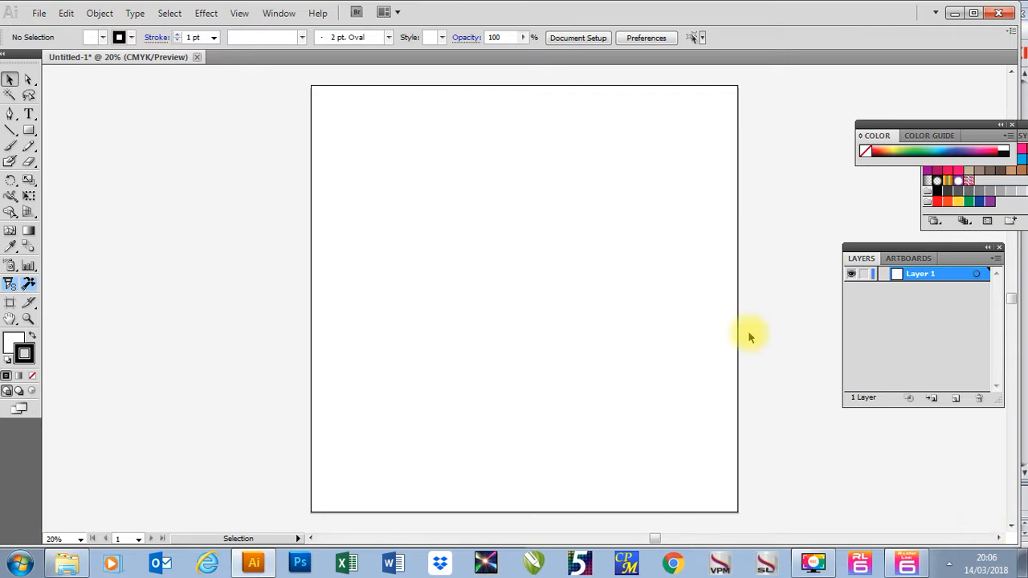
- In the Place dialog, choose New Logo-01 from the Print Files folder
click(39, 12)
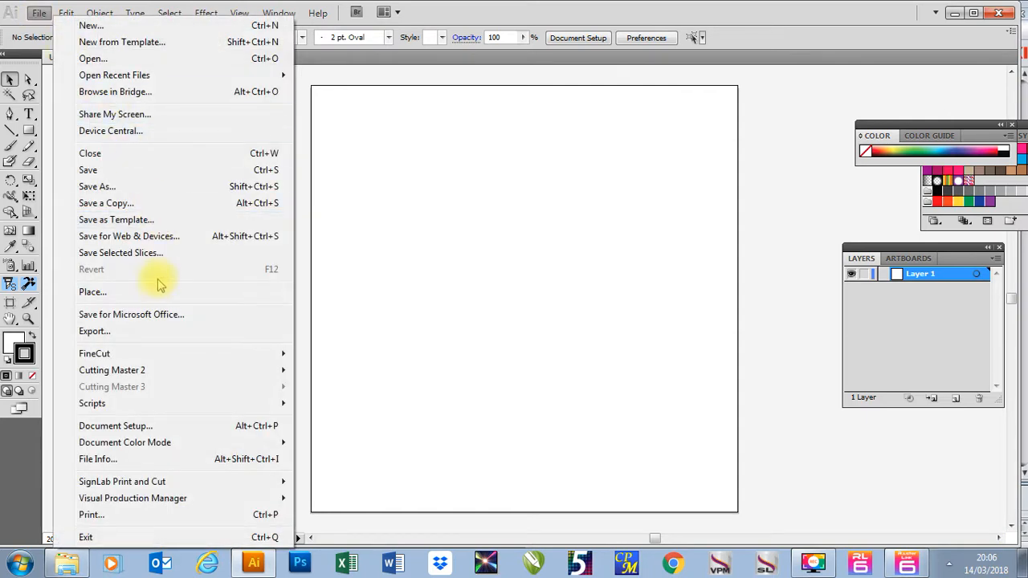
click(93, 292)
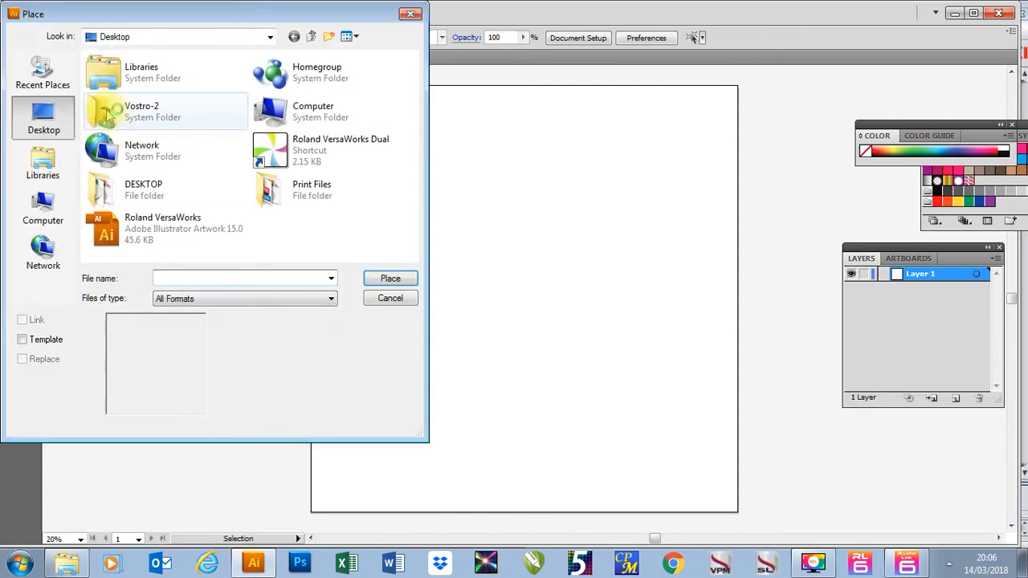
double_click(311, 190)
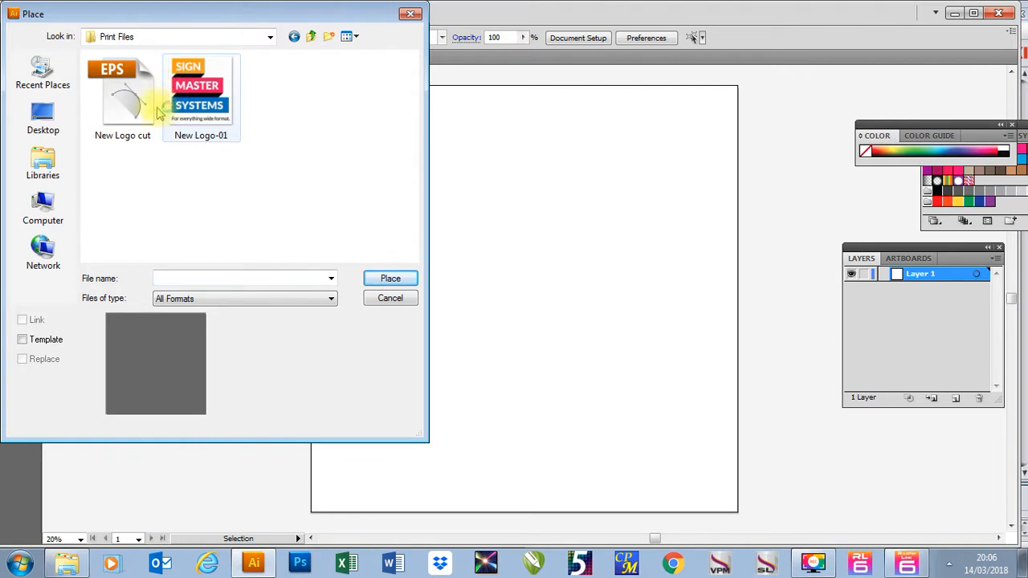
click(199, 92)
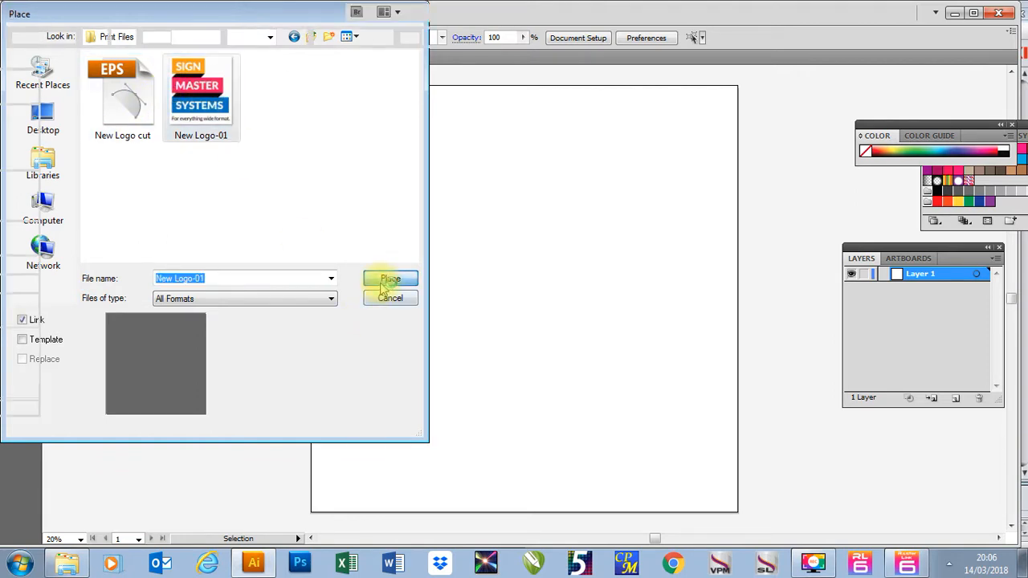
- Place the New Logo-01 image onto the artboard and embed it in the document
click(389, 279)
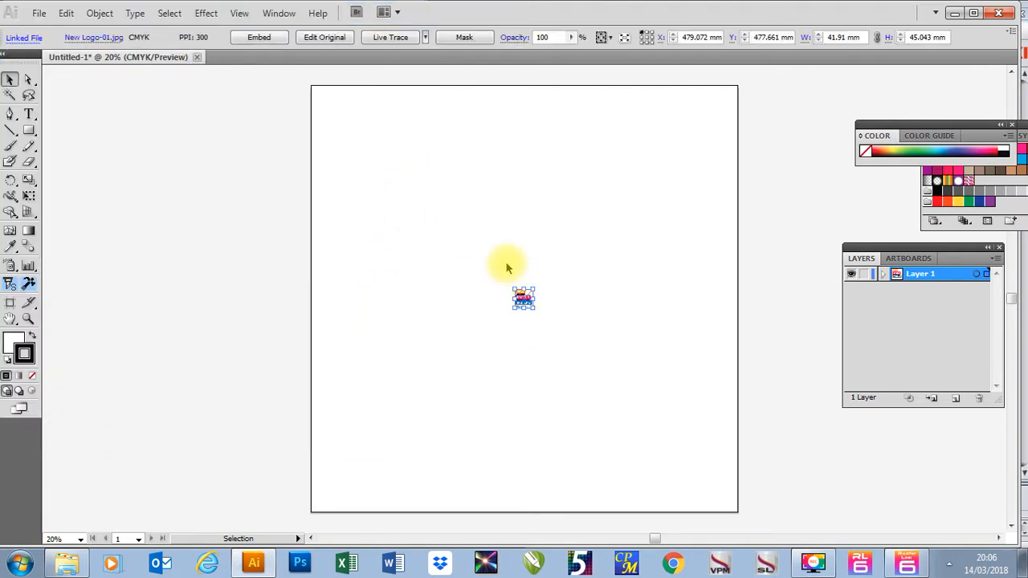
click(259, 37)
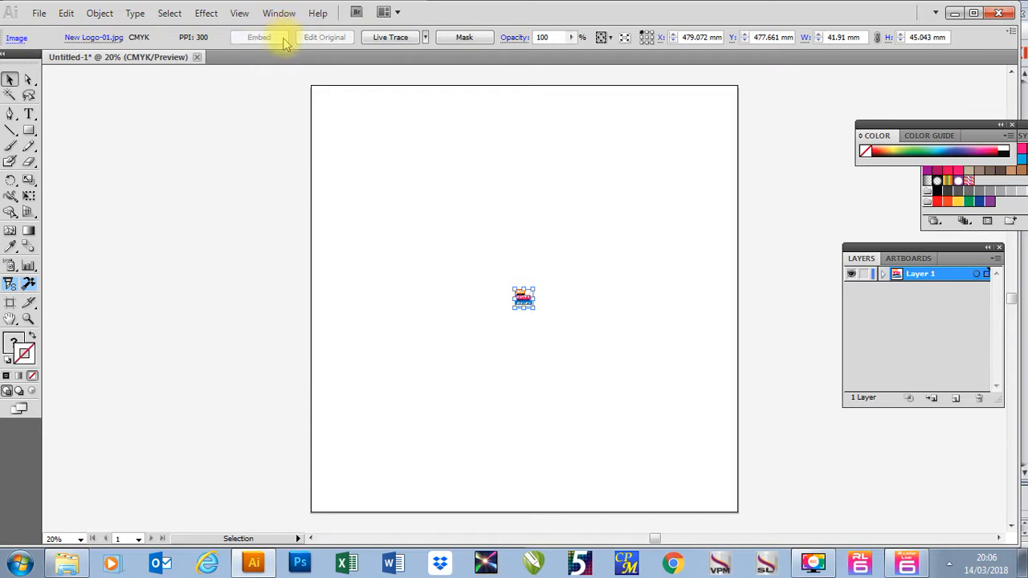
click(259, 37)
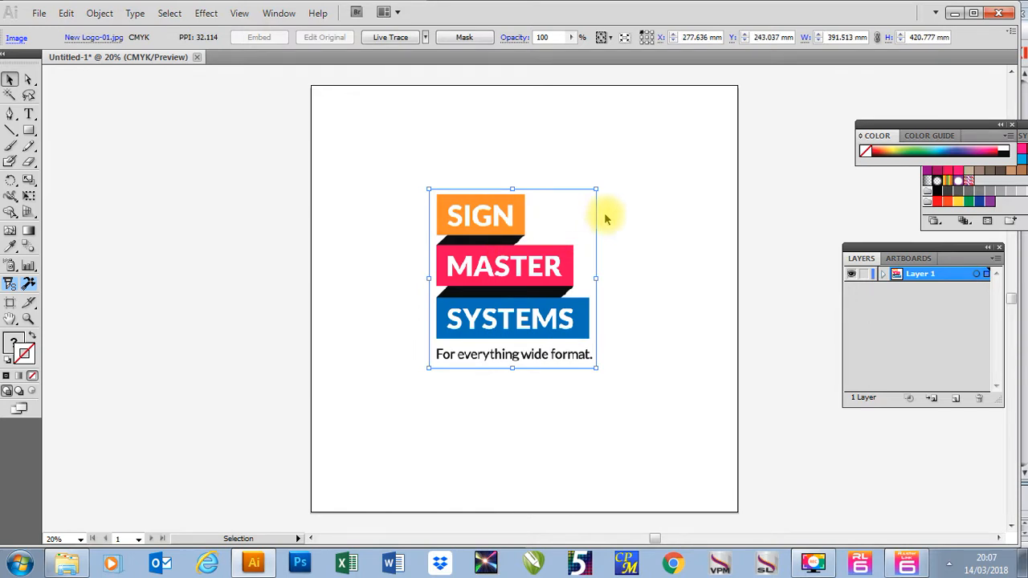
mouse_move(630, 235)
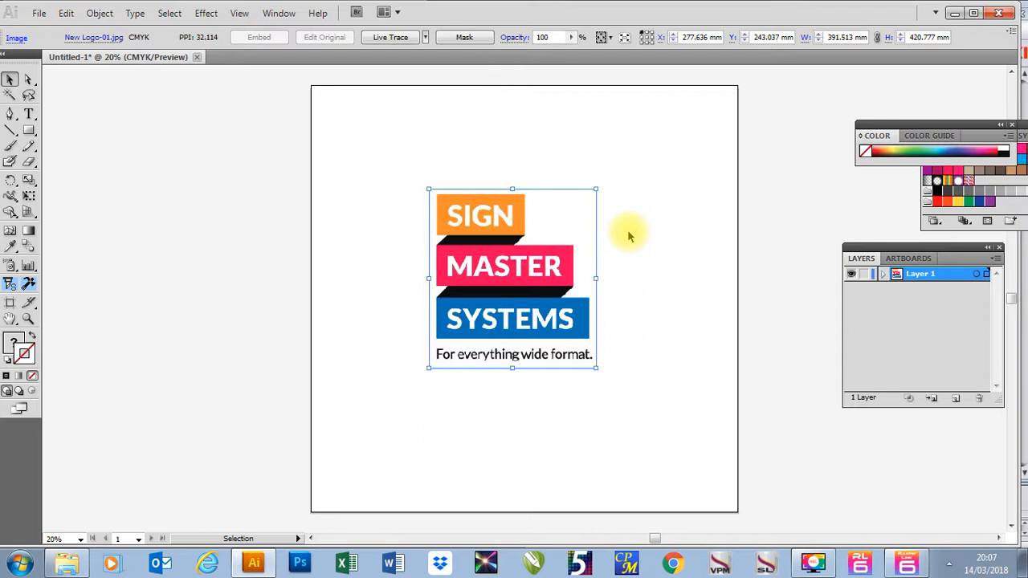
mouse_move(919, 402)
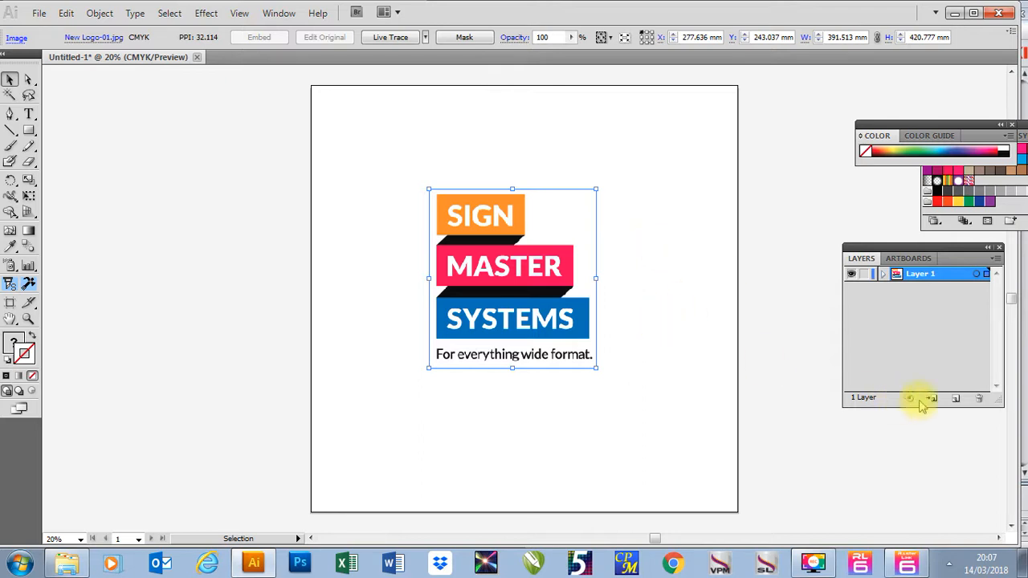
mouse_move(874, 462)
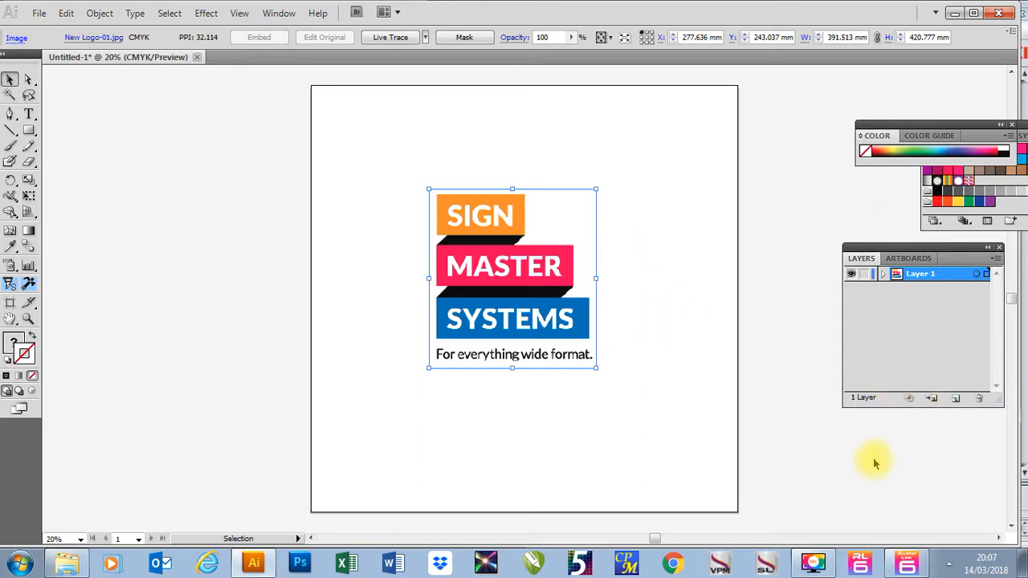
mouse_move(954, 400)
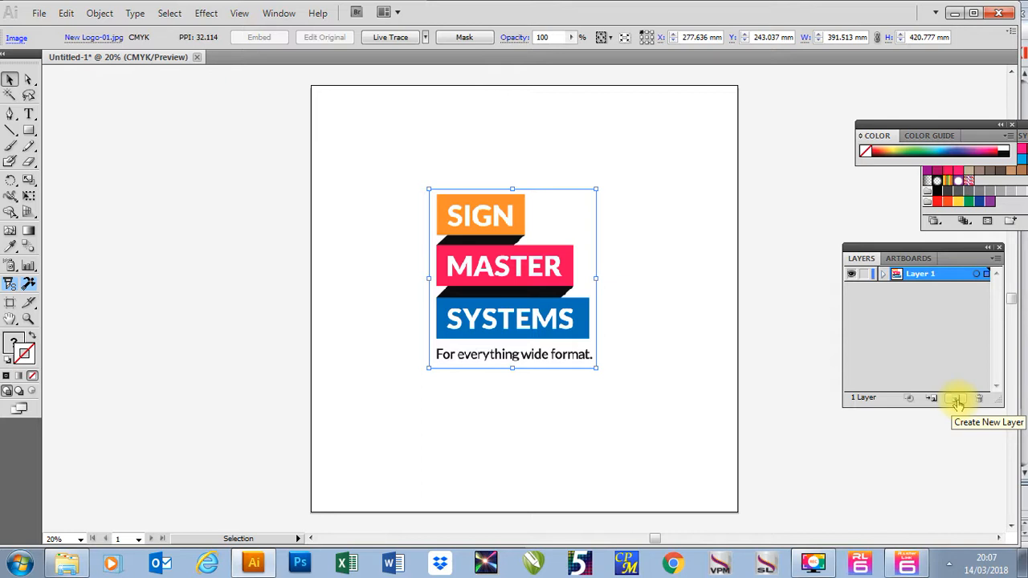
- Add an empty Layer 2 above the logo's layer and deselect the logo
click(954, 398)
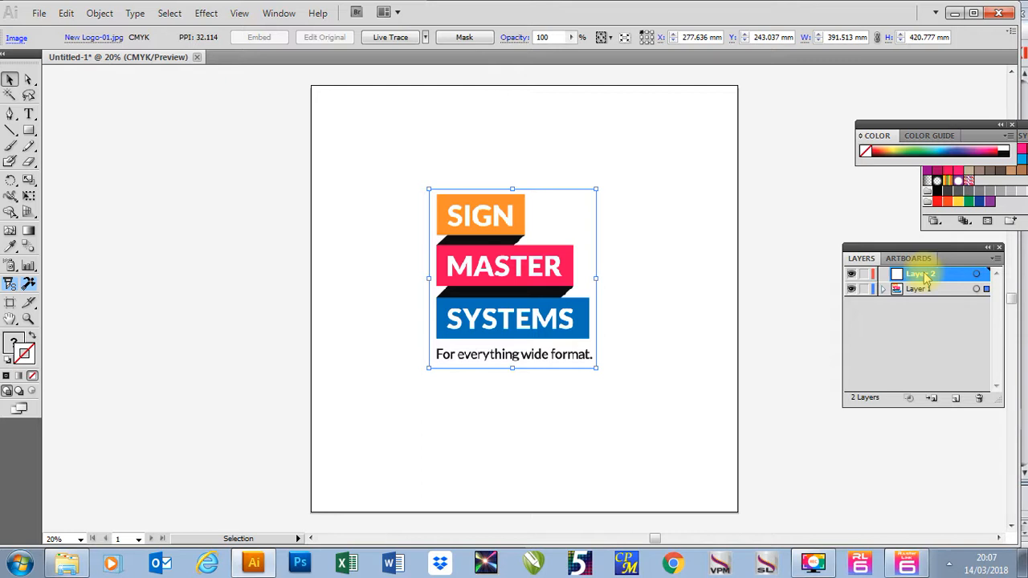
click(739, 309)
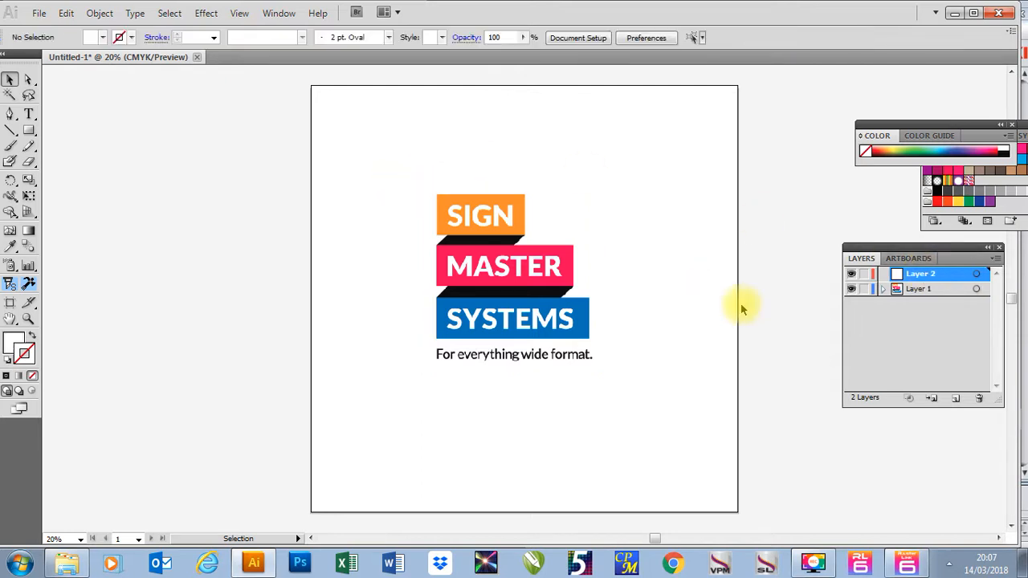
- Draw a stroked, unfilled rectangle on Layer 2 that frames the whole logo
click(29, 128)
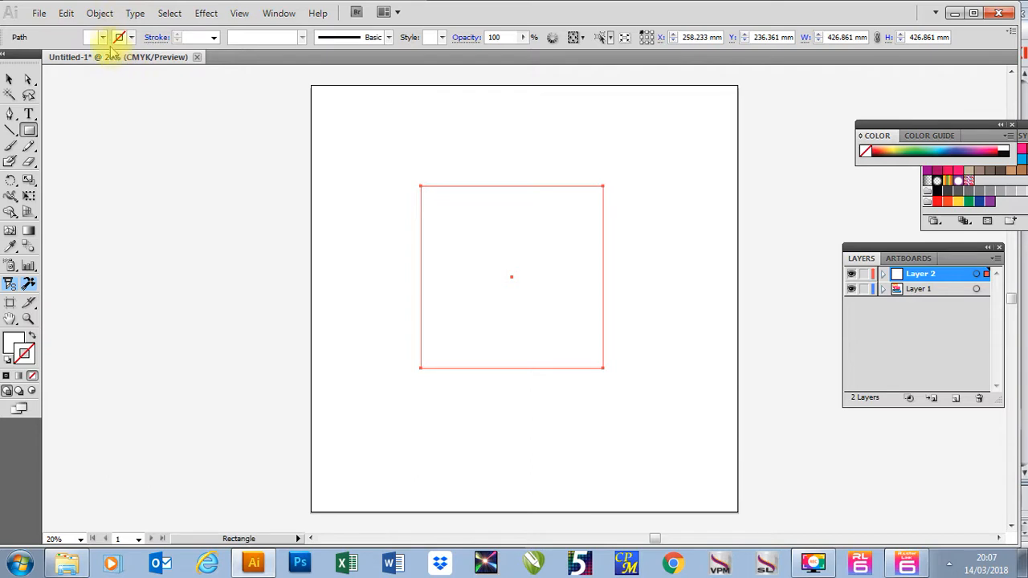
click(90, 37)
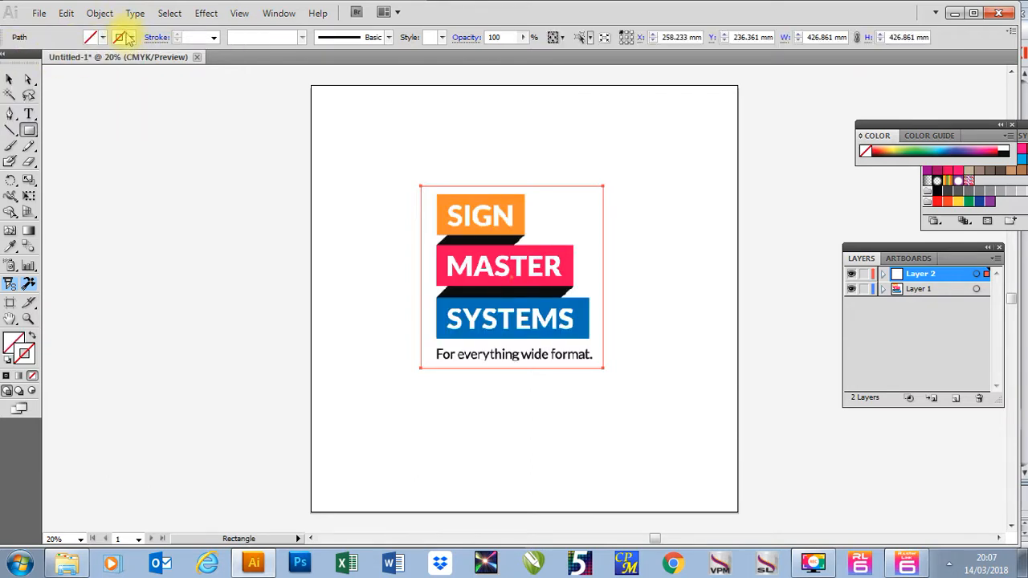
click(120, 36)
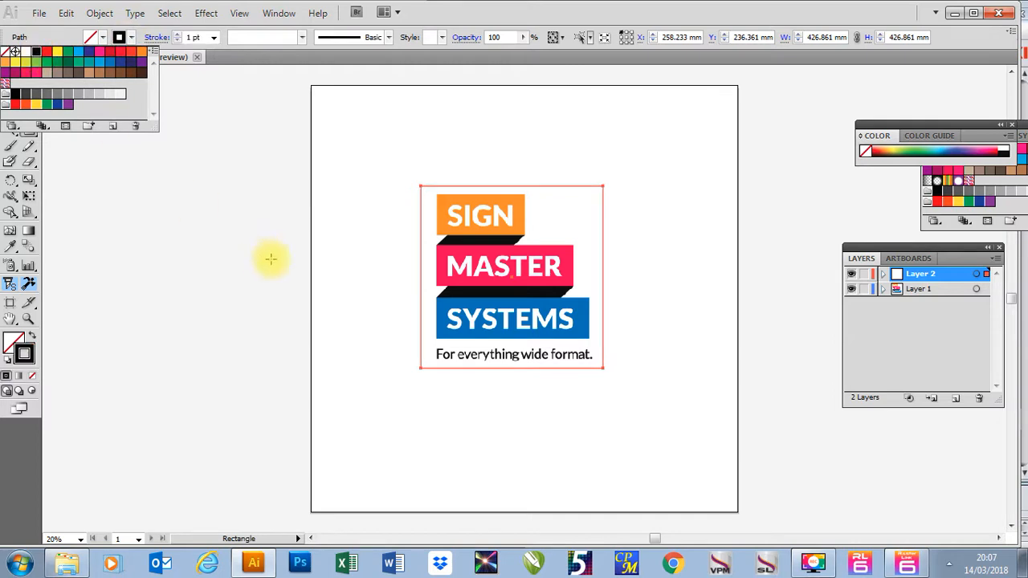
click(119, 37)
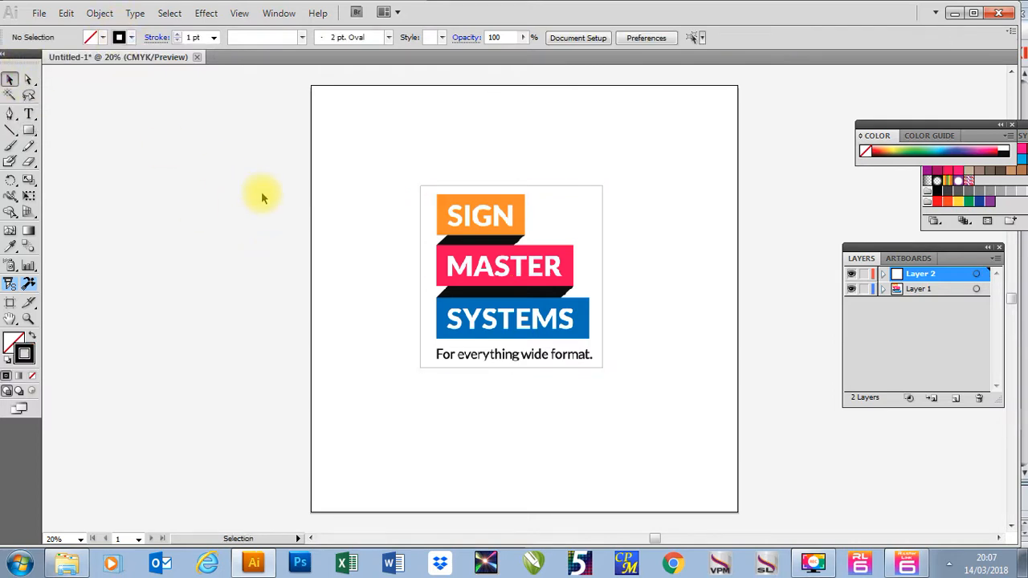
drag(260, 196, 646, 385)
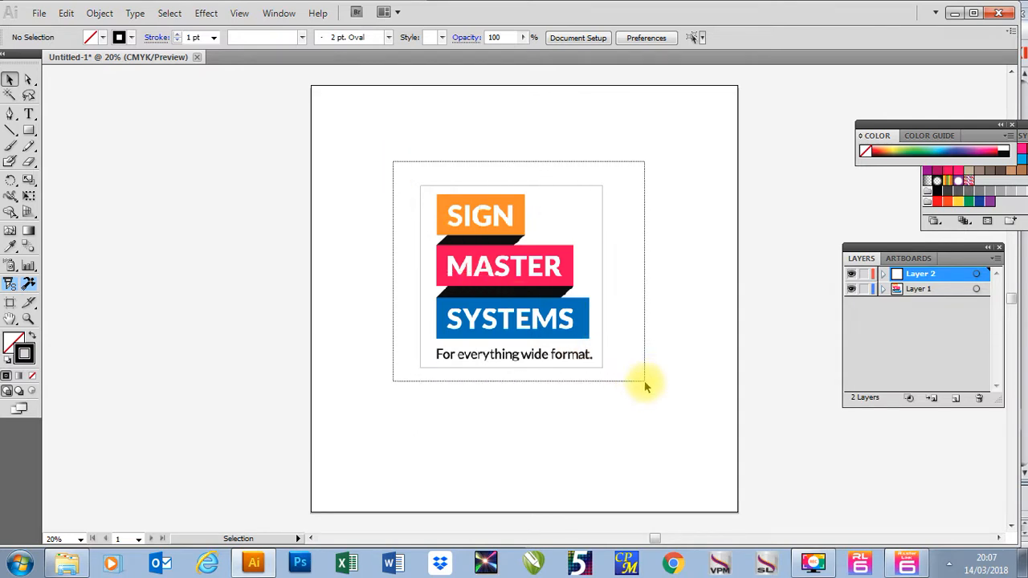
click(511, 276)
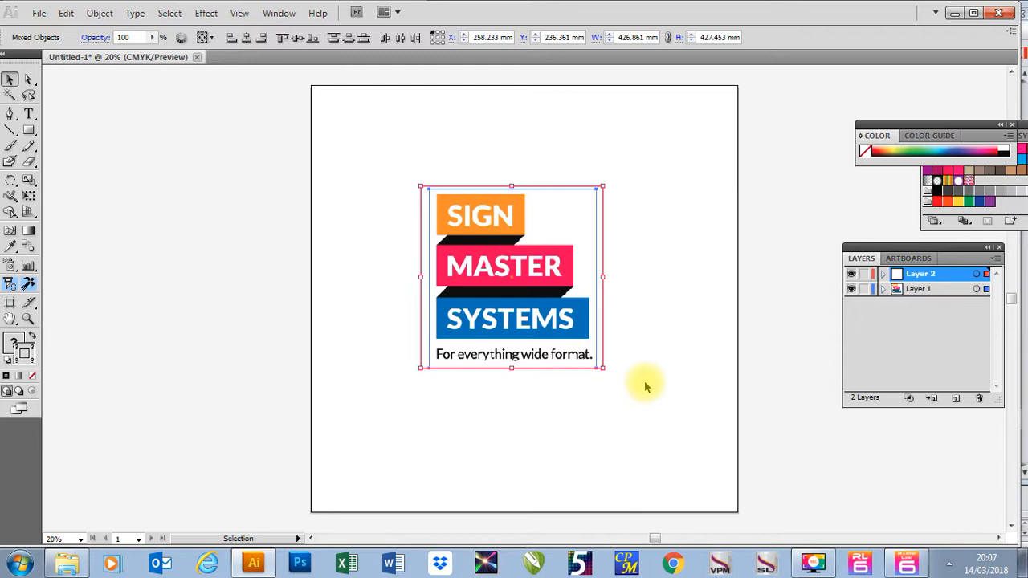
mouse_move(409, 120)
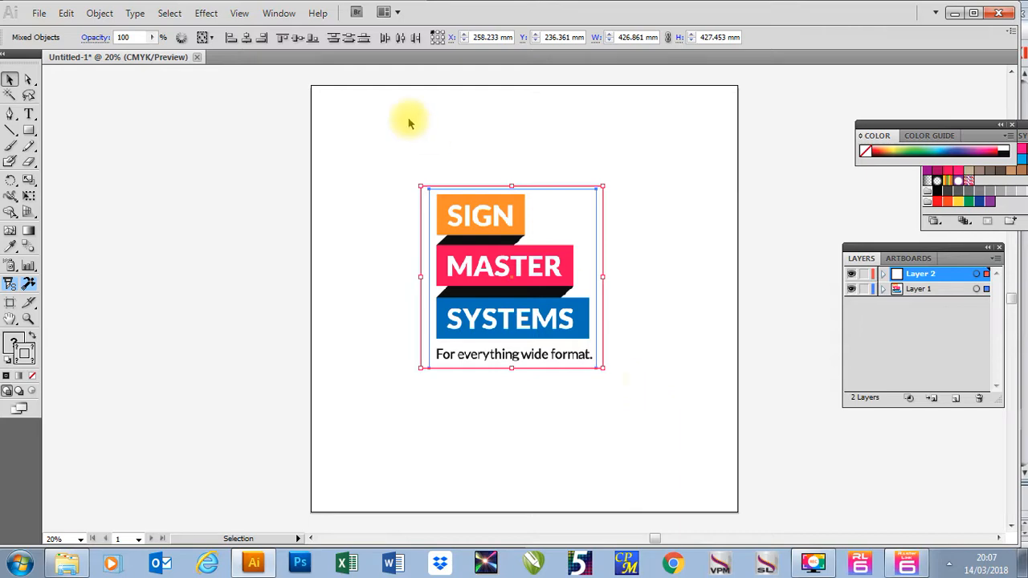
- Show the Mimaki FineCut palette via the Window menu and move it beside the logo
click(279, 13)
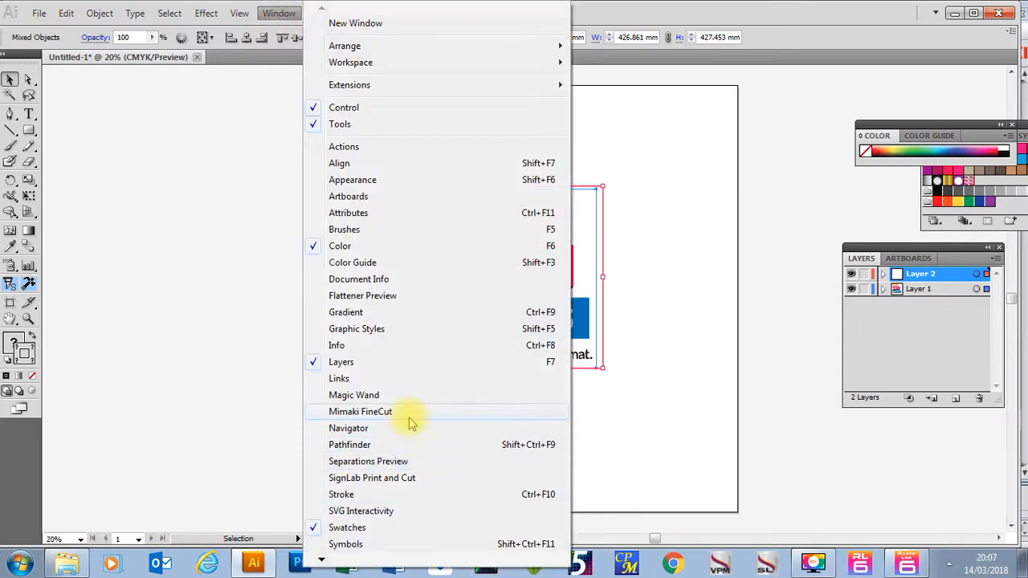
click(359, 412)
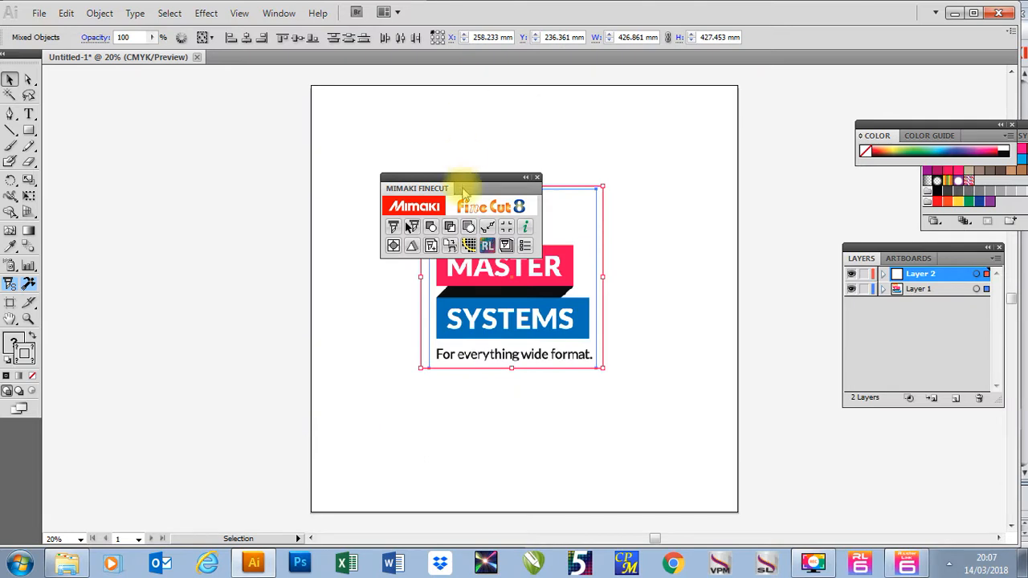
drag(463, 188, 282, 135)
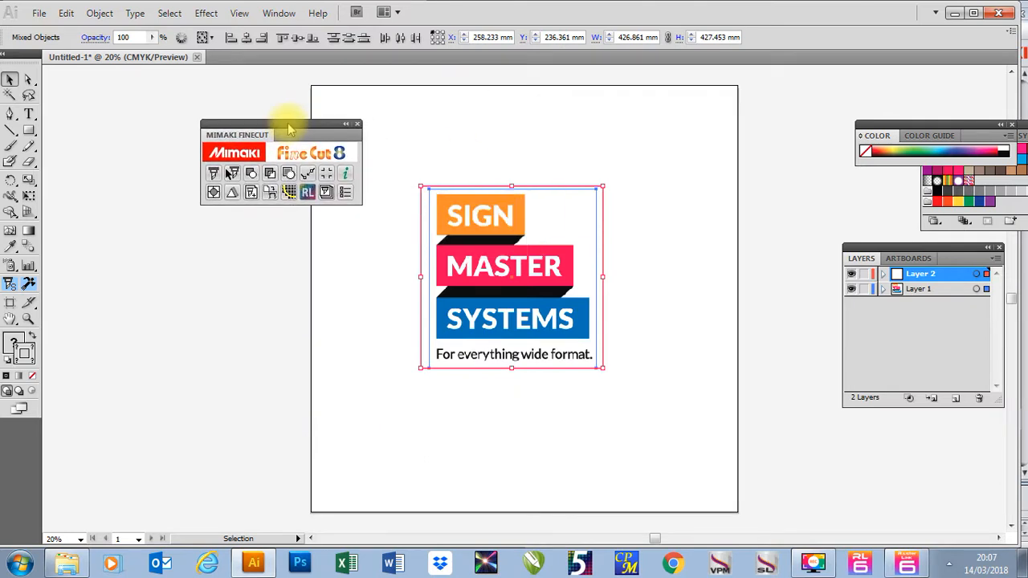
mouse_move(308, 192)
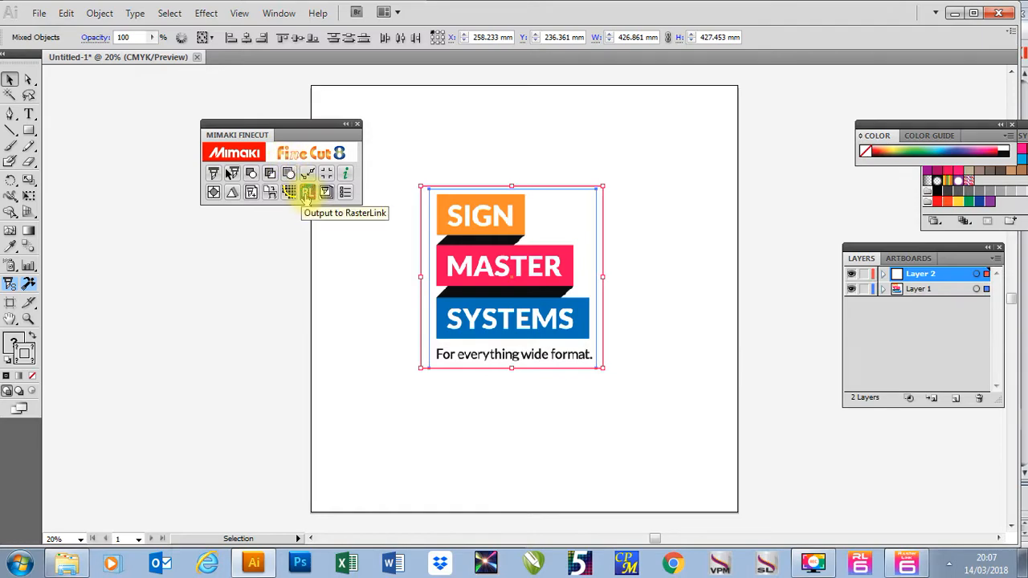
click(308, 193)
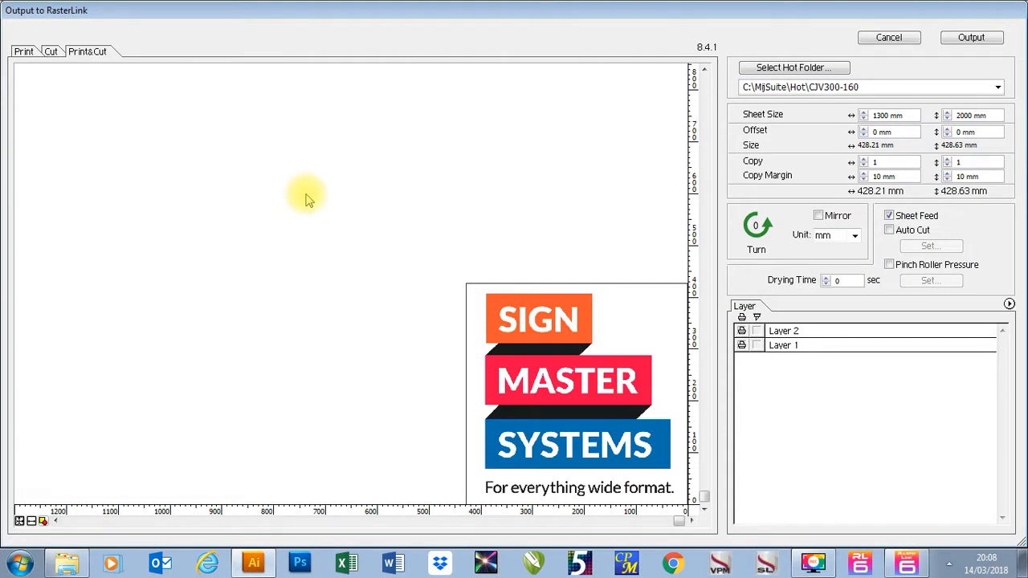
mouse_move(803, 346)
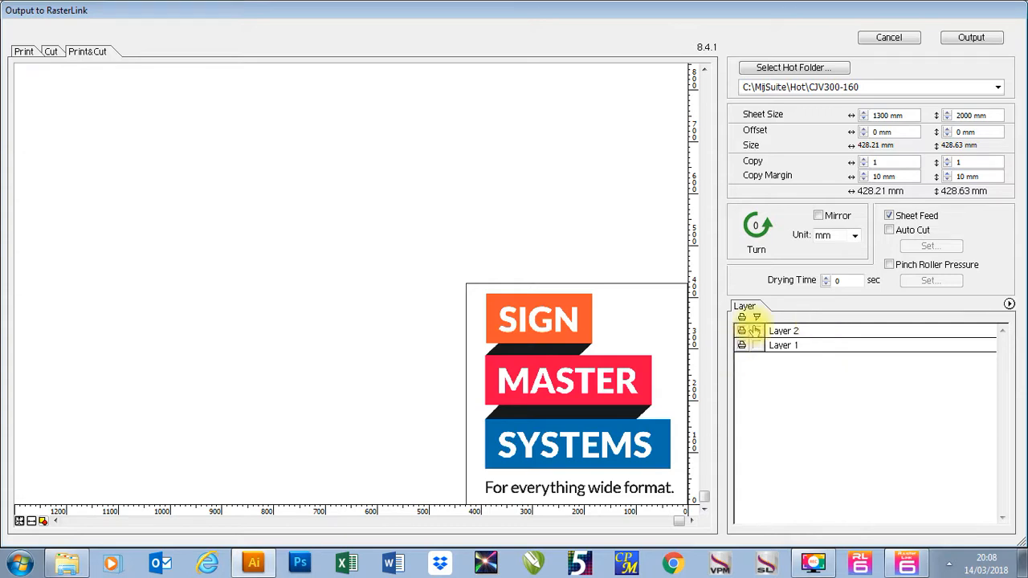
- Keep Layer 1 as the print layer and assign Layer 2 as the cut-line layer
click(755, 331)
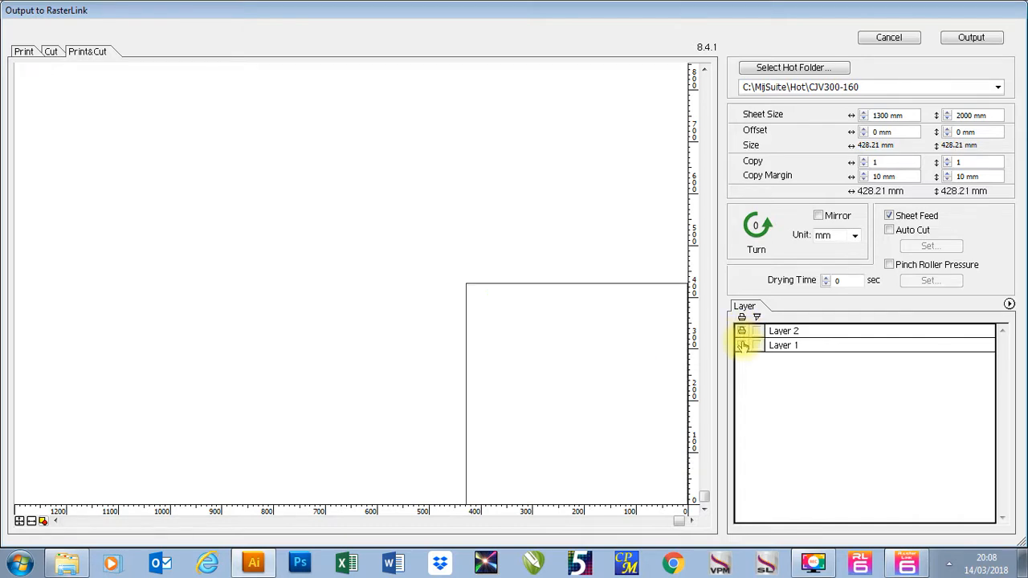
click(742, 330)
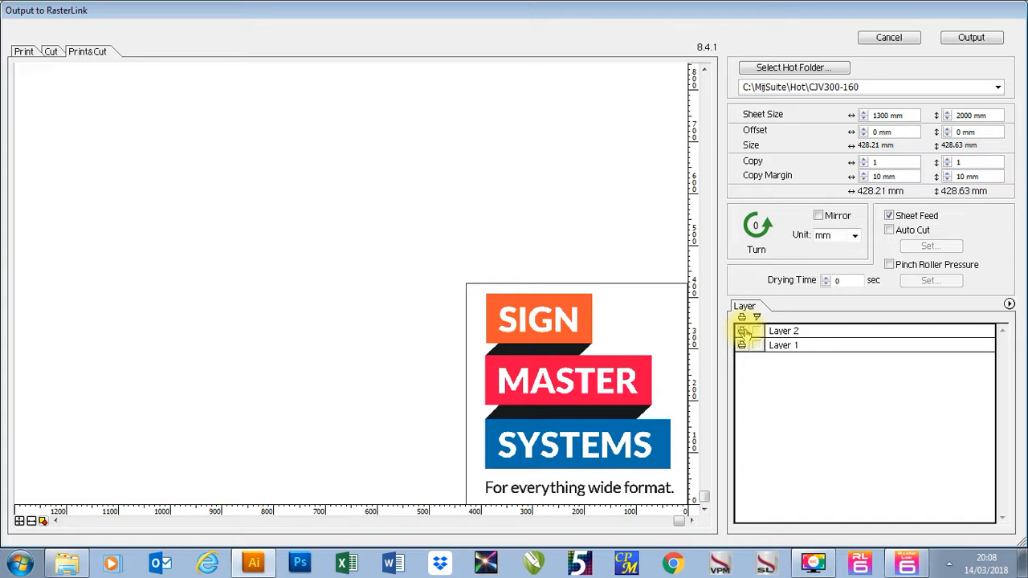
click(755, 330)
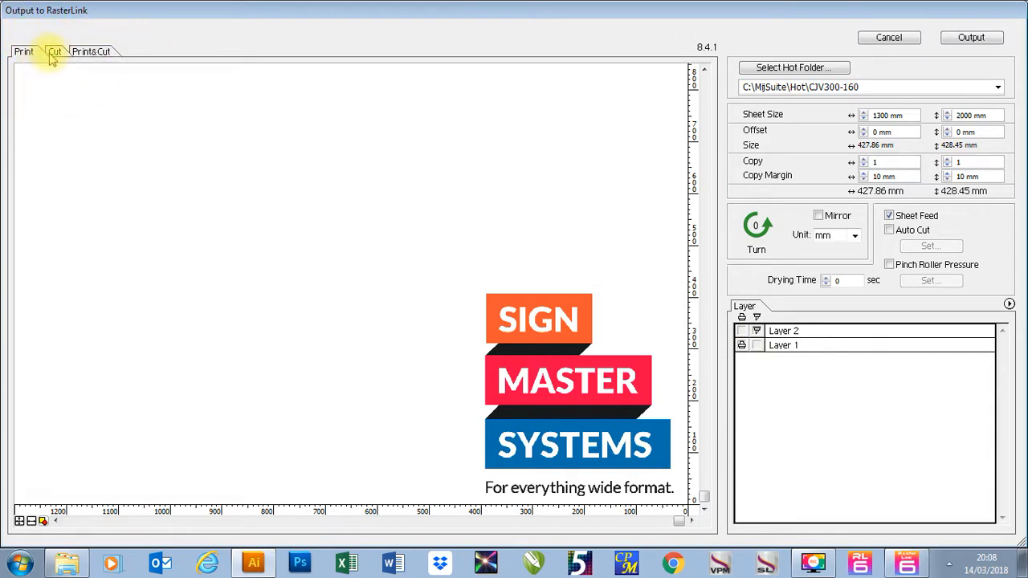
click(90, 50)
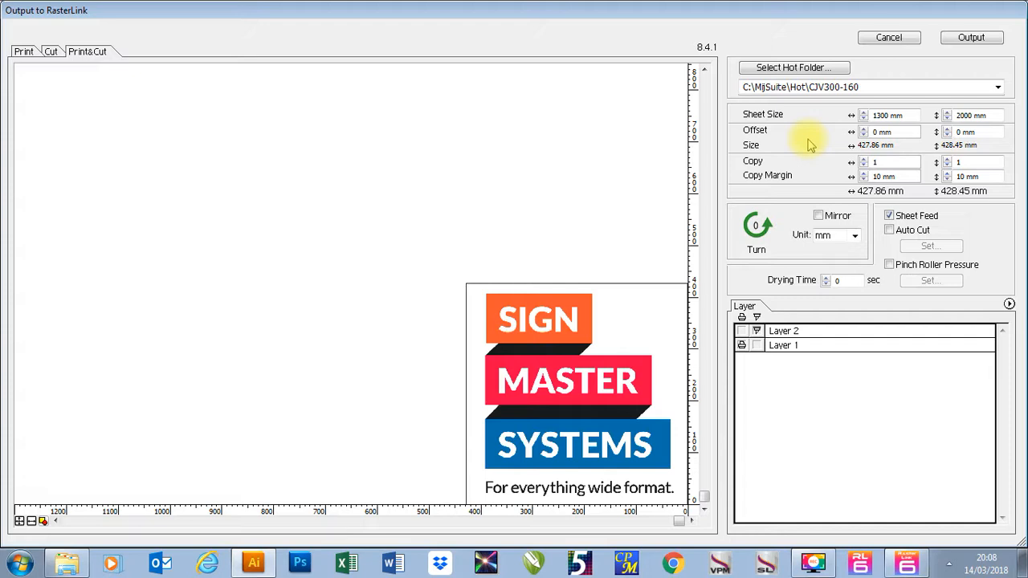
mouse_move(763, 135)
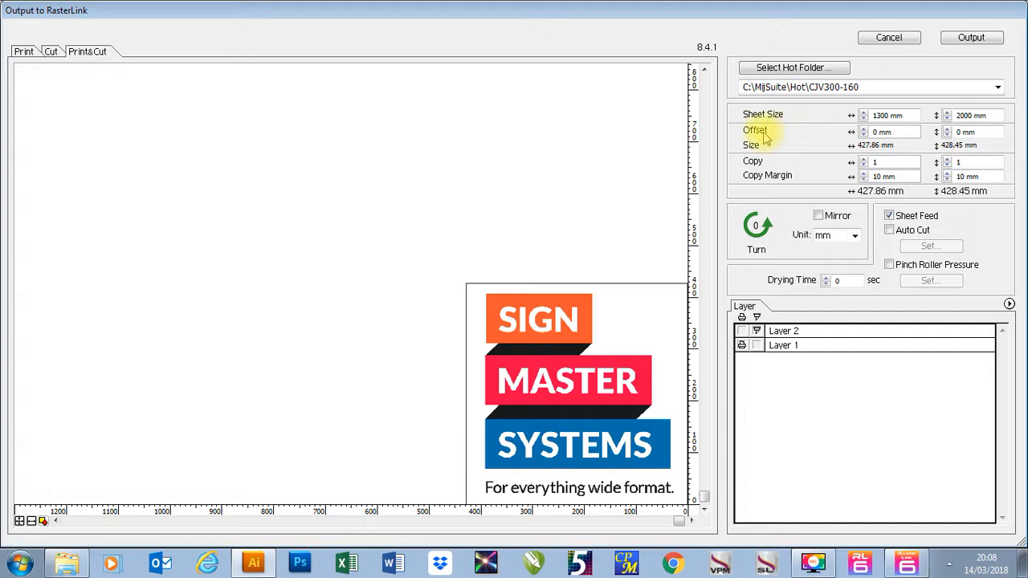
mouse_move(774, 185)
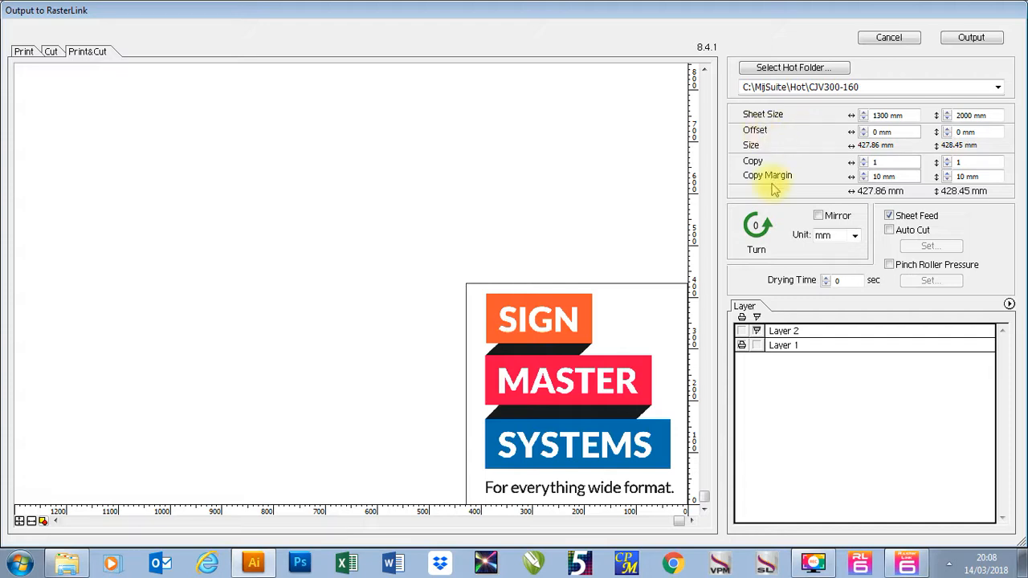
click(819, 215)
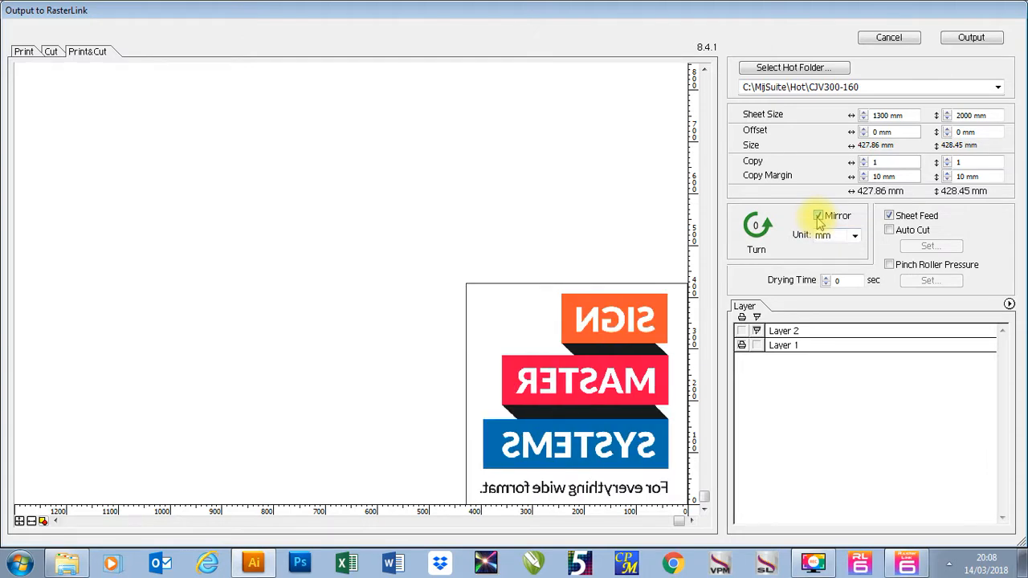
click(818, 215)
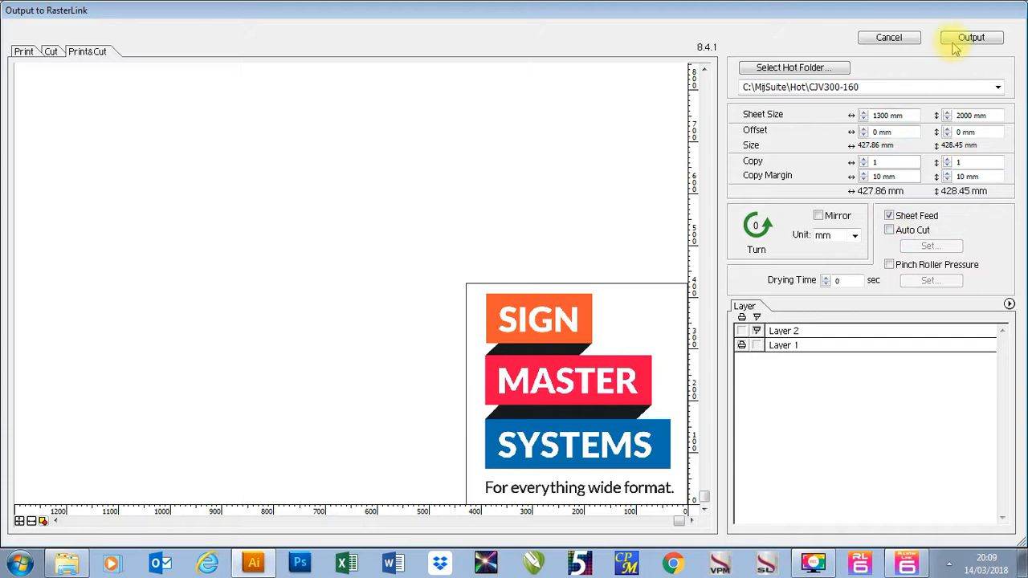
- Output the job to RasterLink, accepting the default EPS options
click(970, 37)
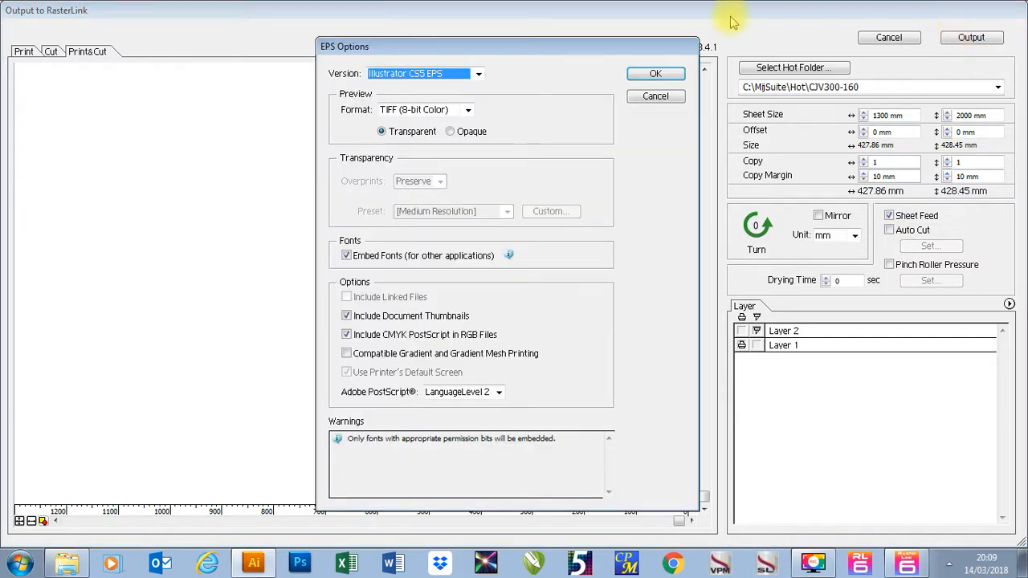
click(655, 74)
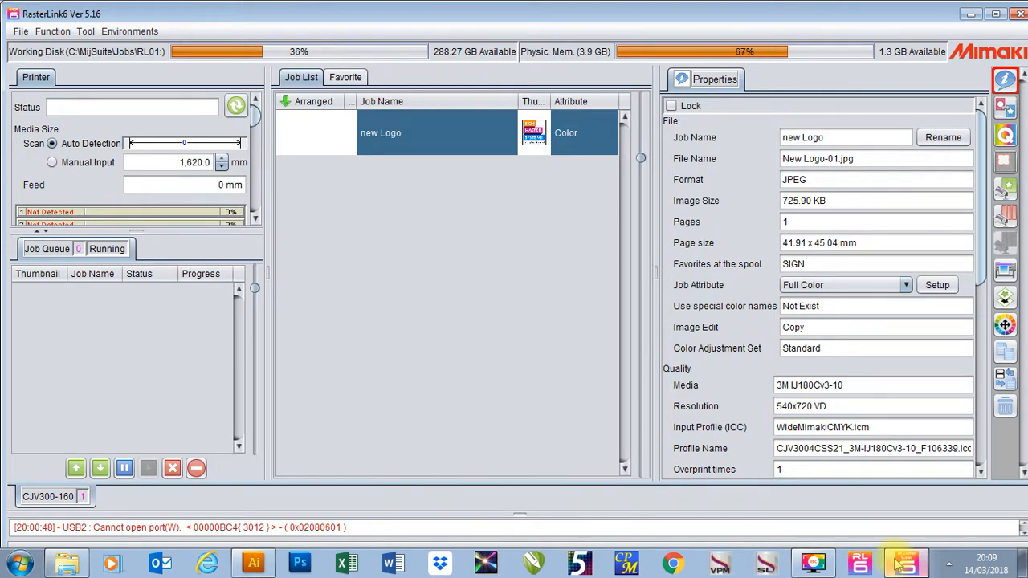
mouse_move(431, 311)
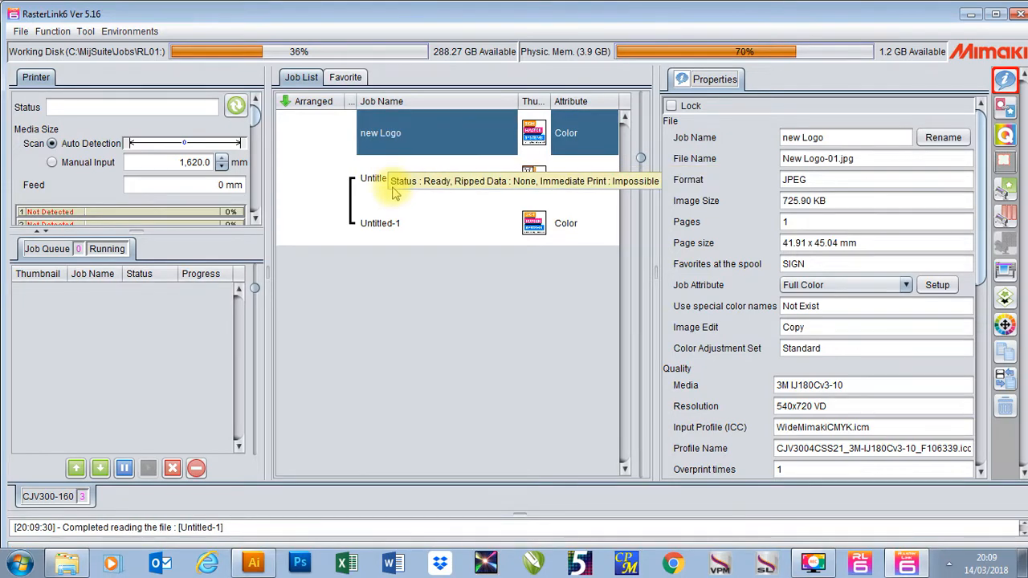
- Select the Untitled-1 cut job in the Job List to show its properties
click(379, 177)
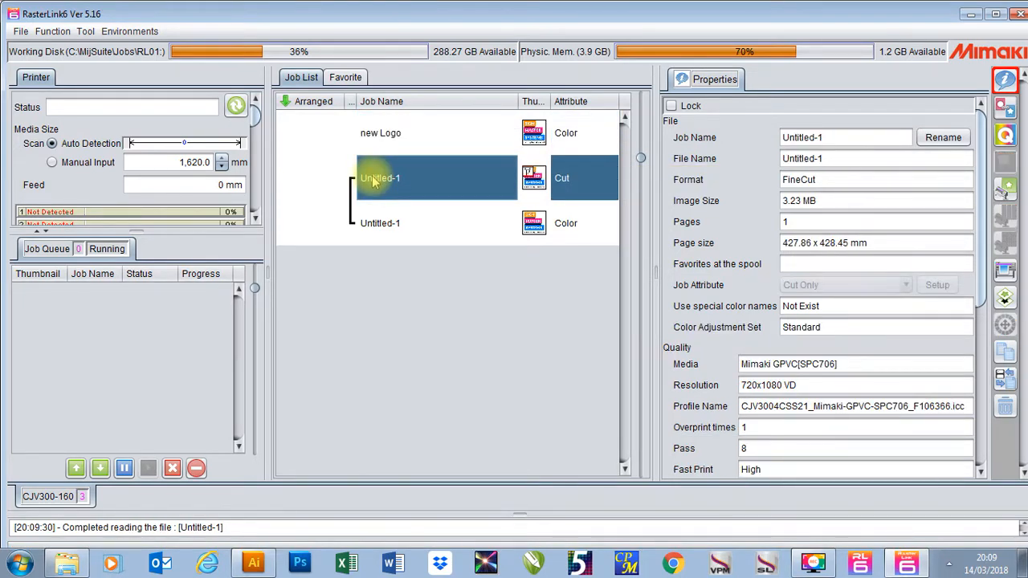